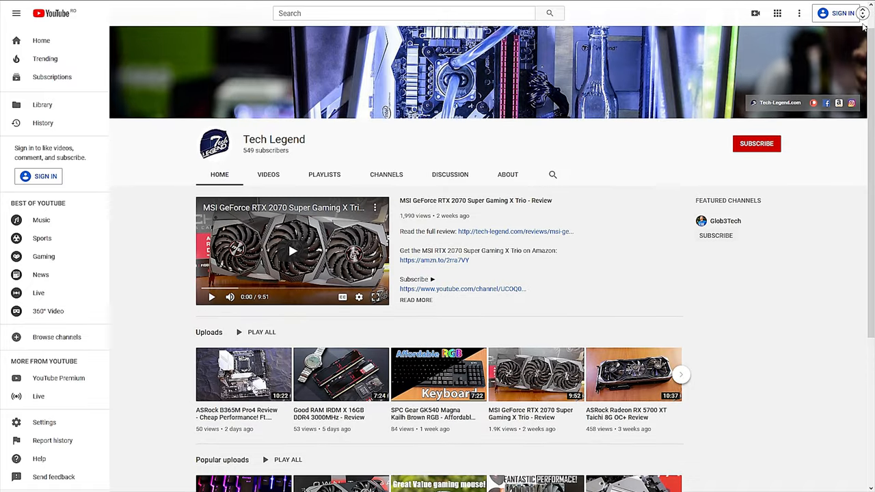
pyautogui.scroll(-3)
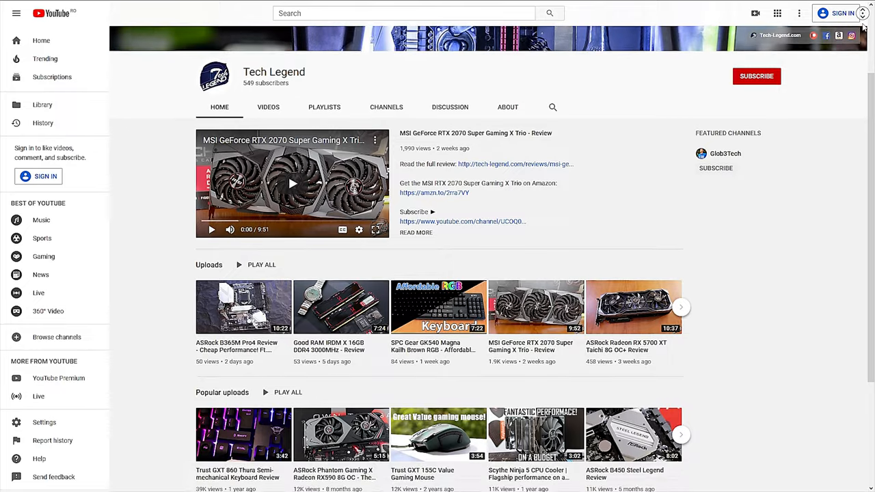
pyautogui.scroll(-3)
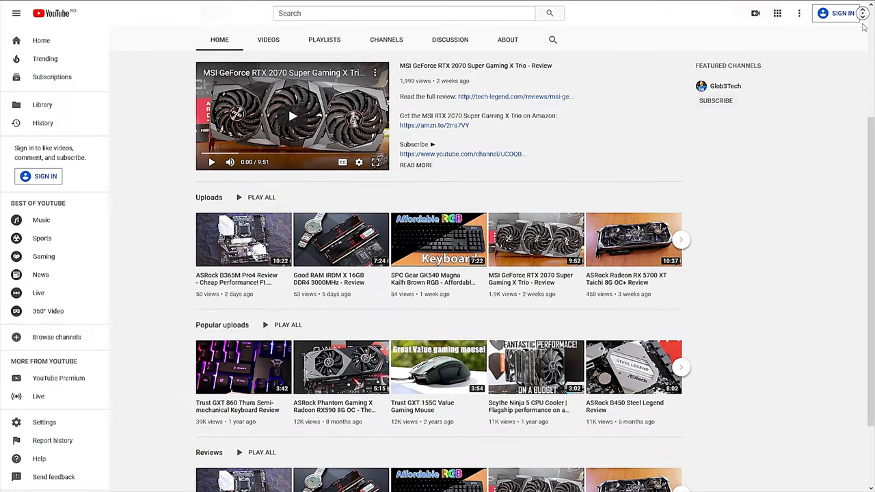